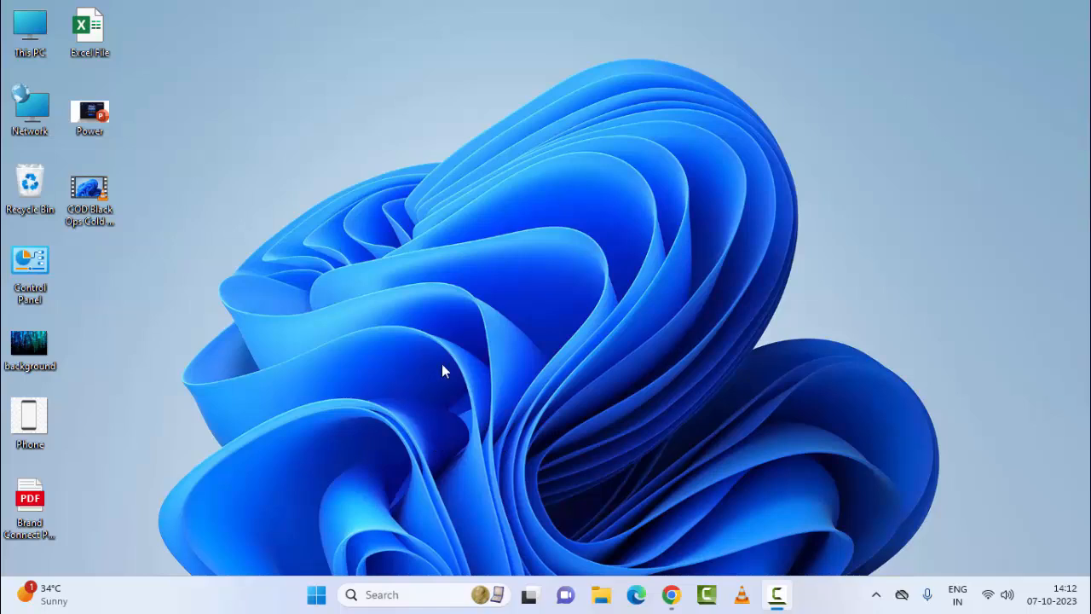
mouse_move(439, 375)
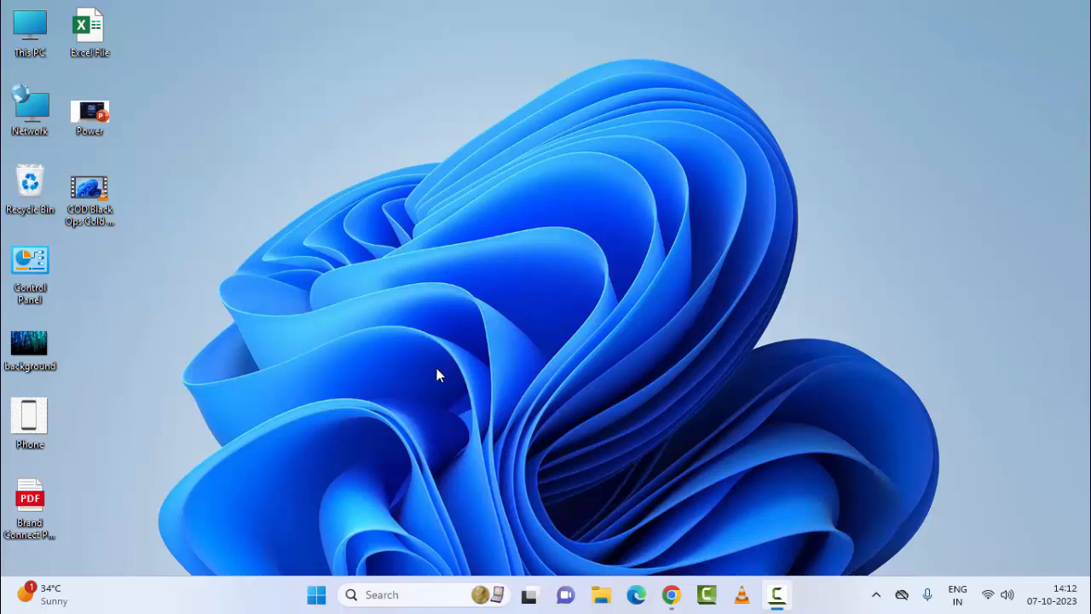
mouse_move(460, 367)
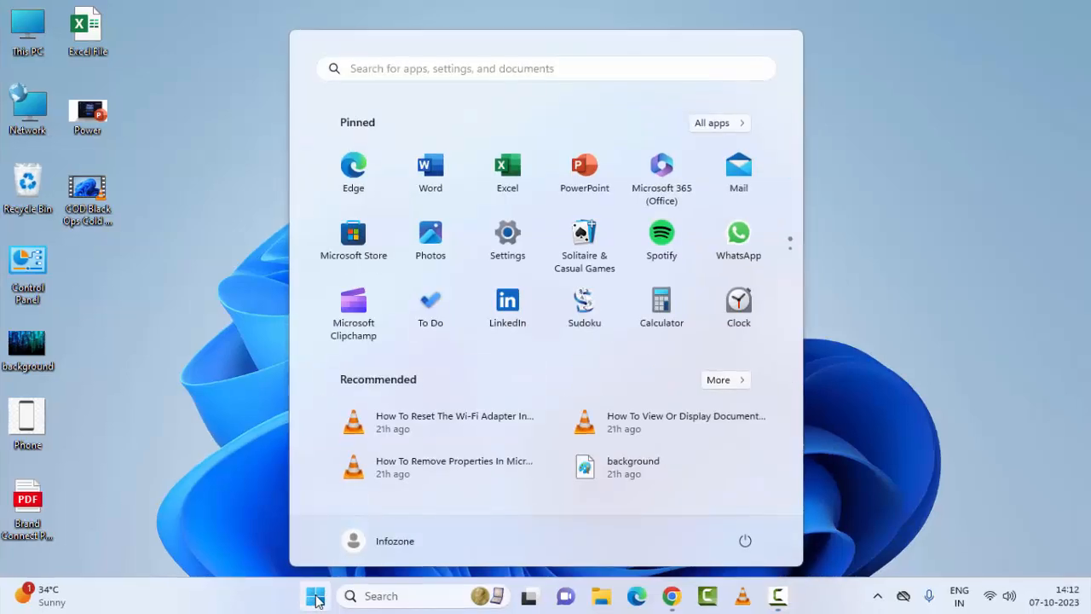
Search 'command prompt' in Start and run it as administrator.
text(command prompt)
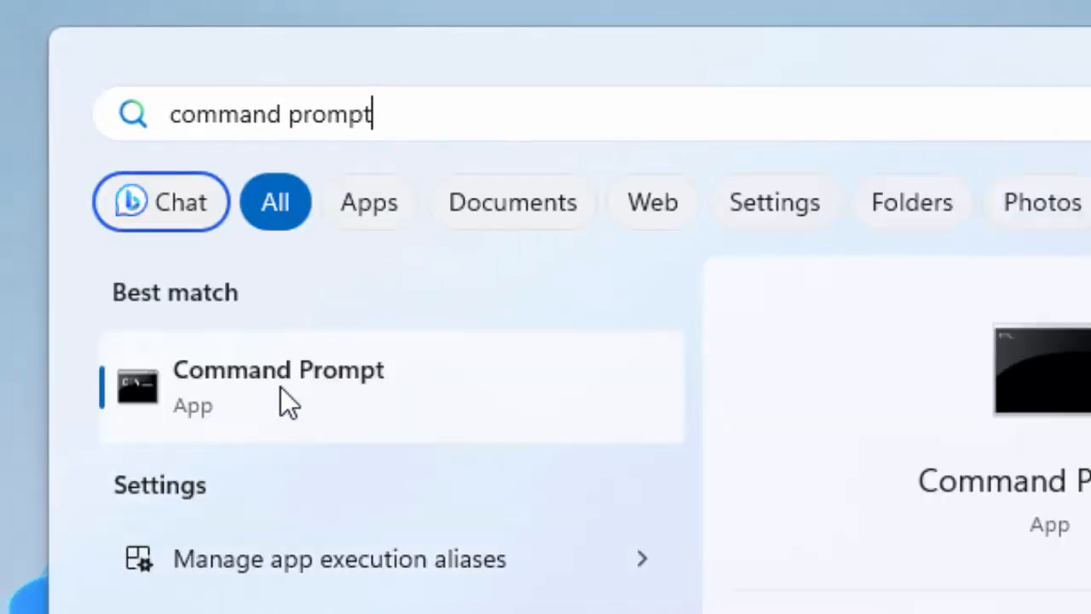
right_click(278, 369)
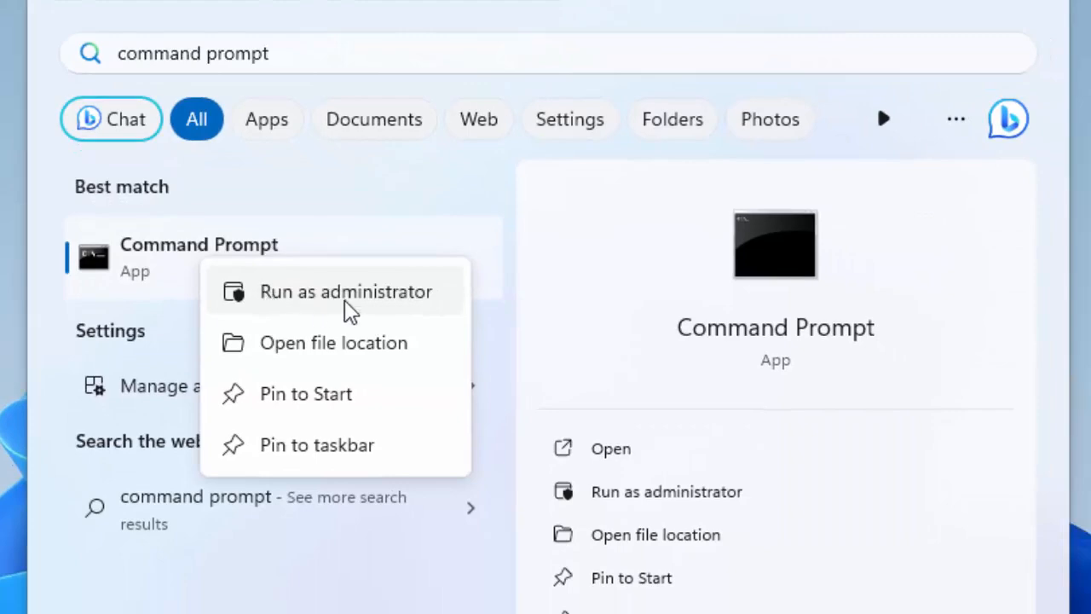
click(346, 290)
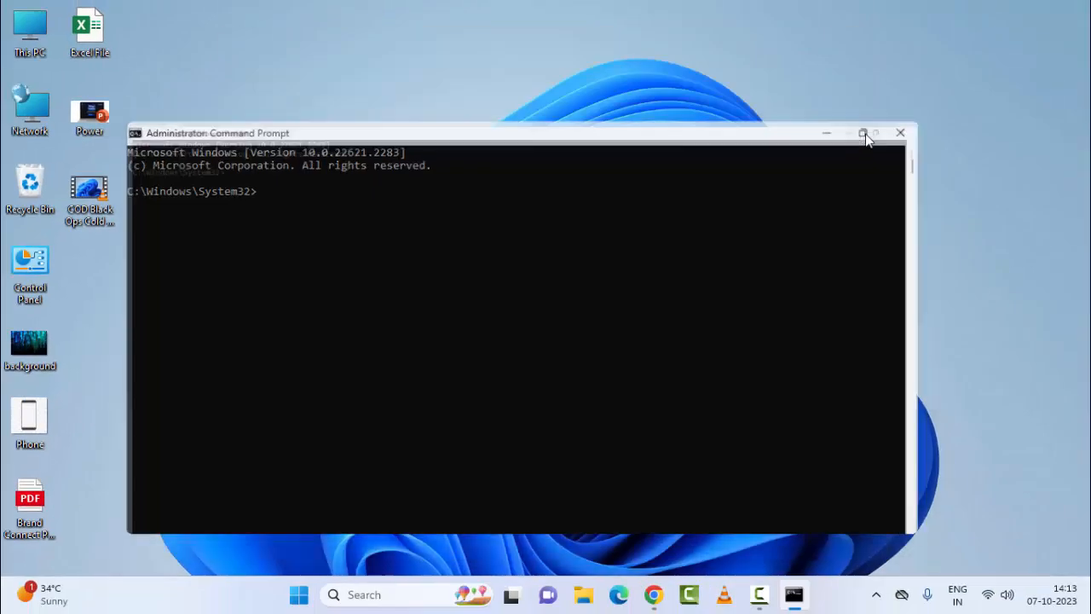
Run ipconfig /release to drop the Wi-Fi adapter's IPv4 address.
click(862, 133)
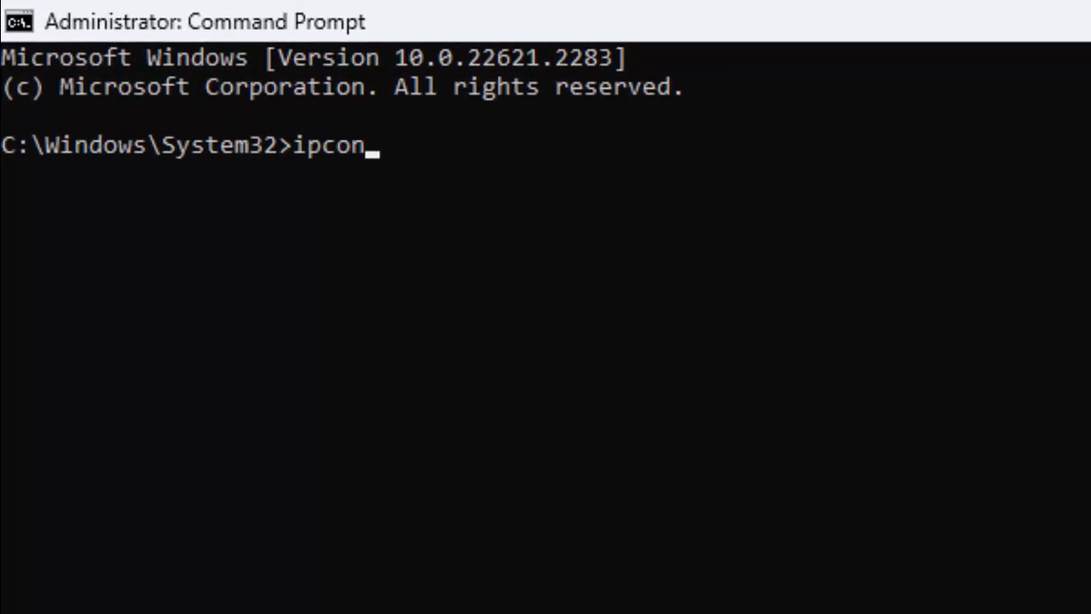
text(fig /r)
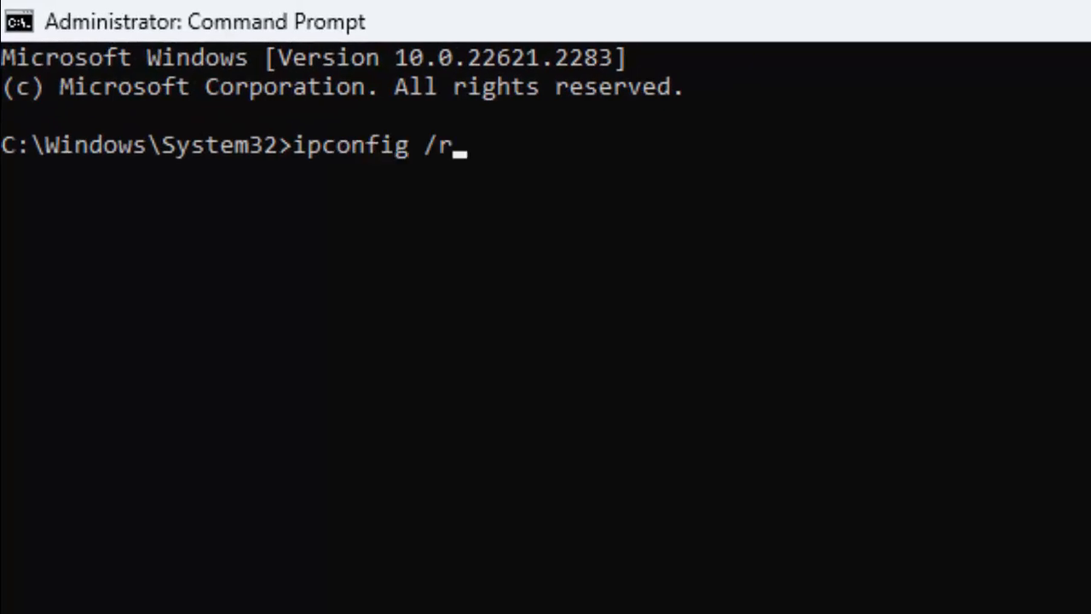
text(elease)
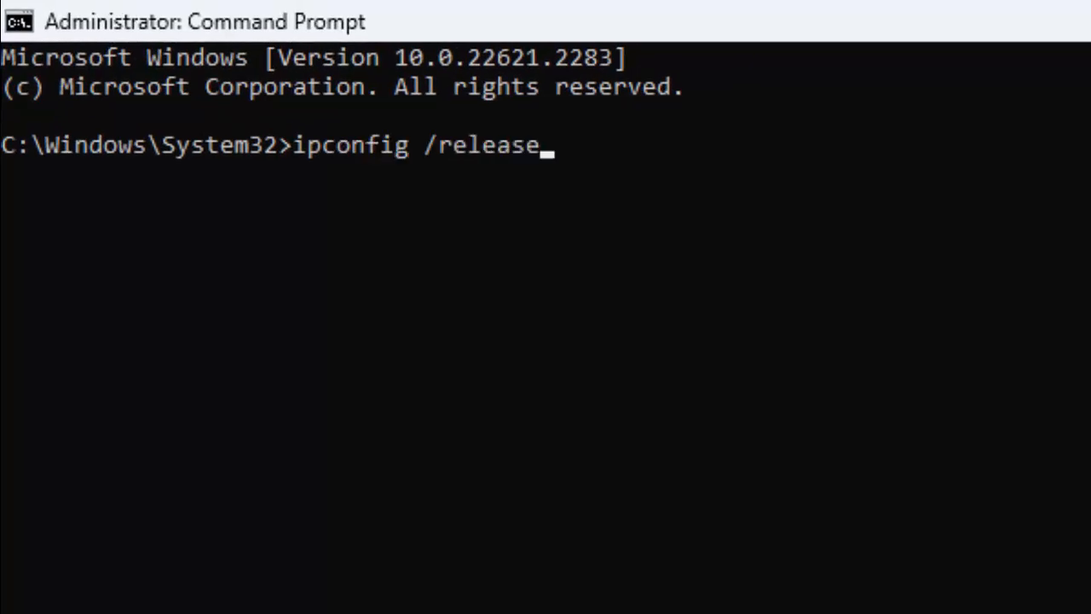
key(Return)
text(ipconfi)
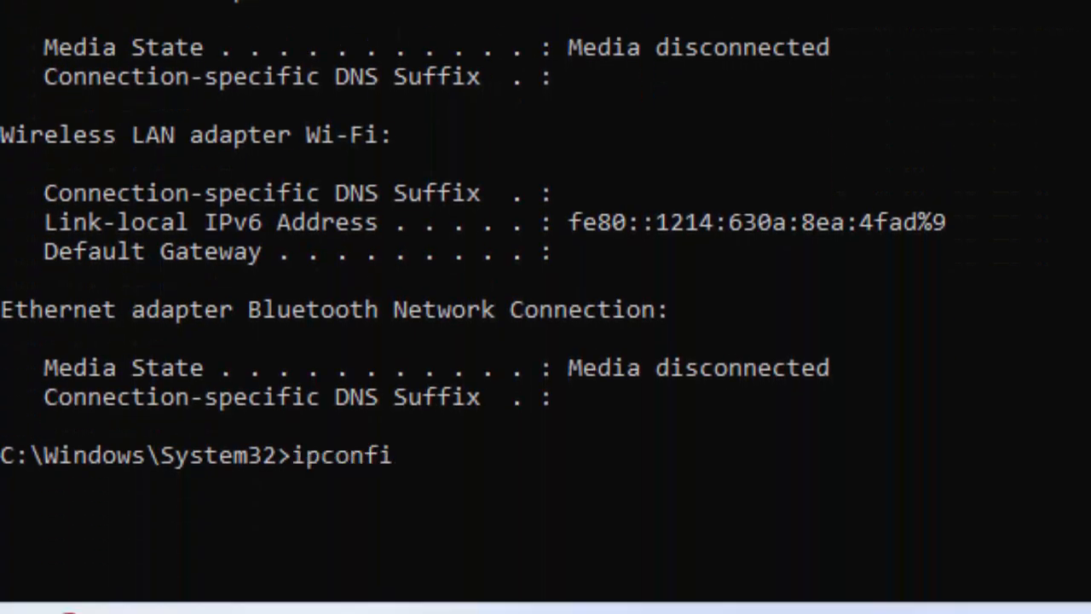
Enter ipconfig /flushdns to flush the DNS resolver cache.
text(g /flush)
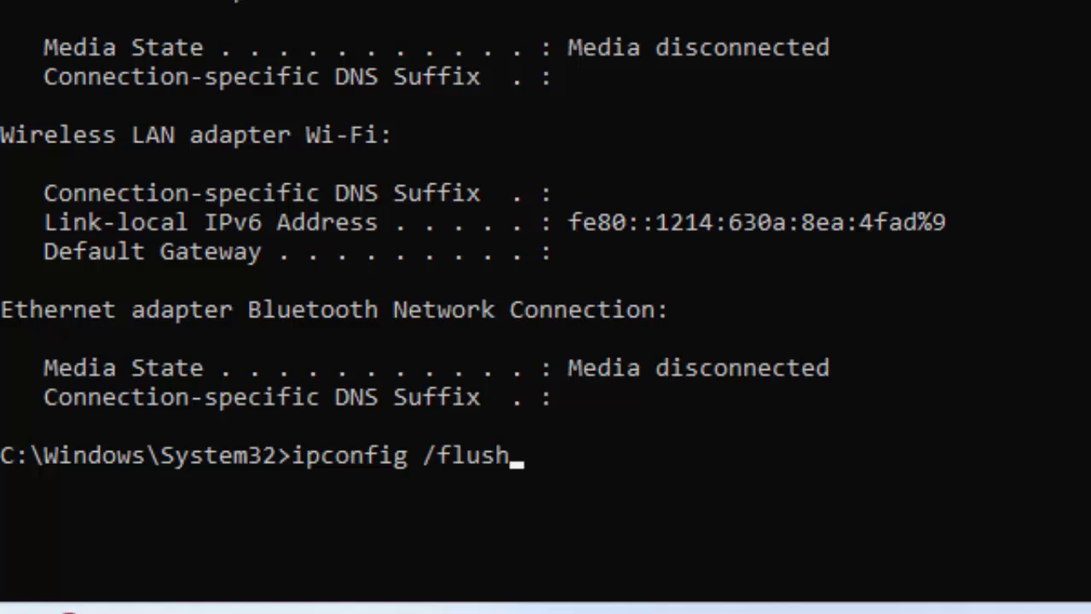
text(dns)
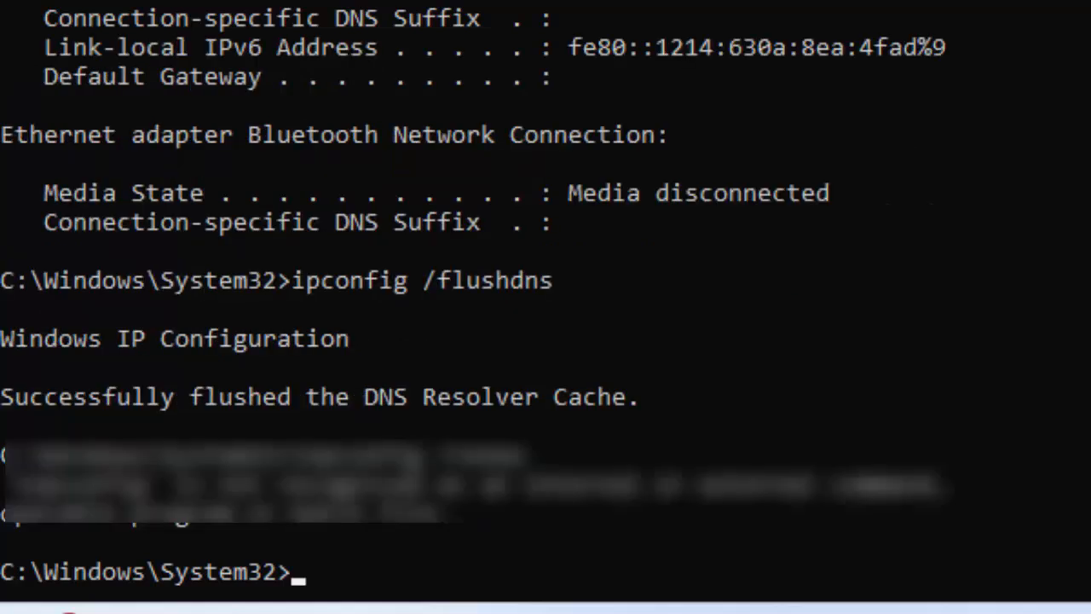
text(i)
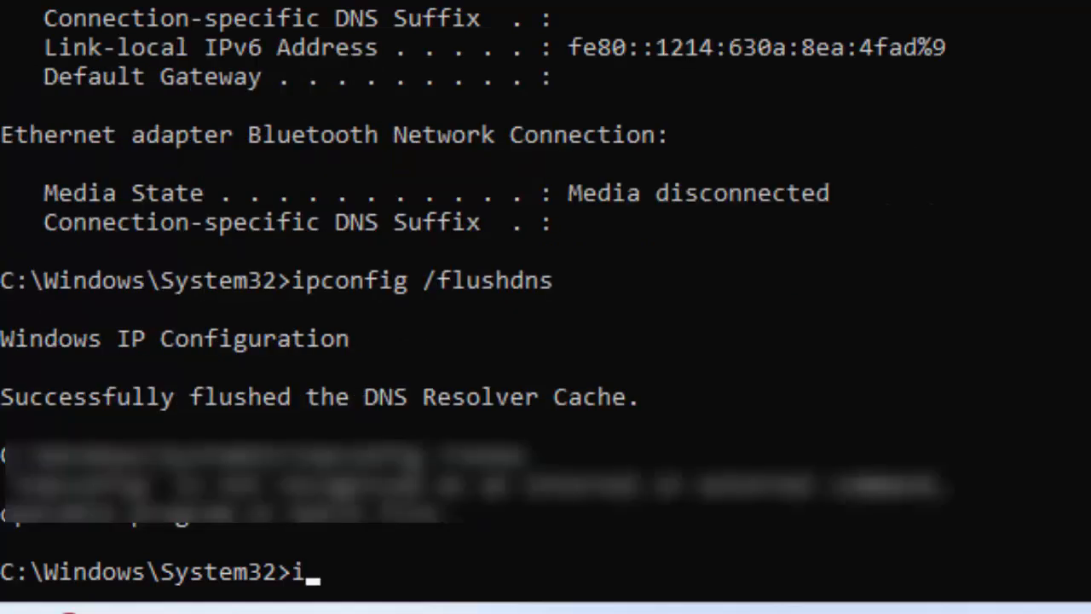
Run ipconfig /renew to restore Wi-Fi address 192.168.1.101 and gateway 192.168.1.1.
text(pconfig)
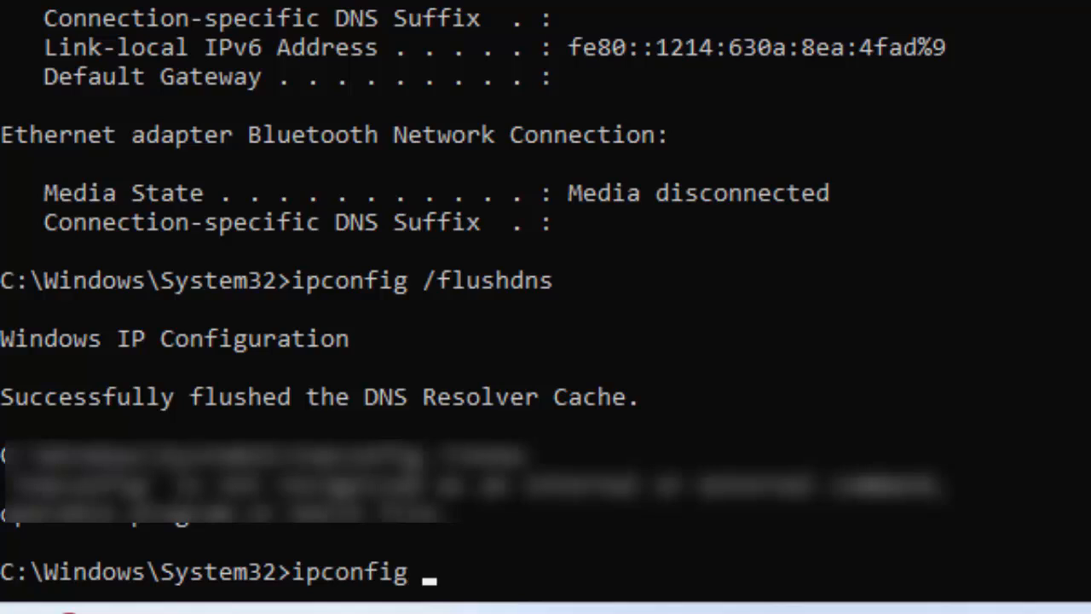
text(/rene)
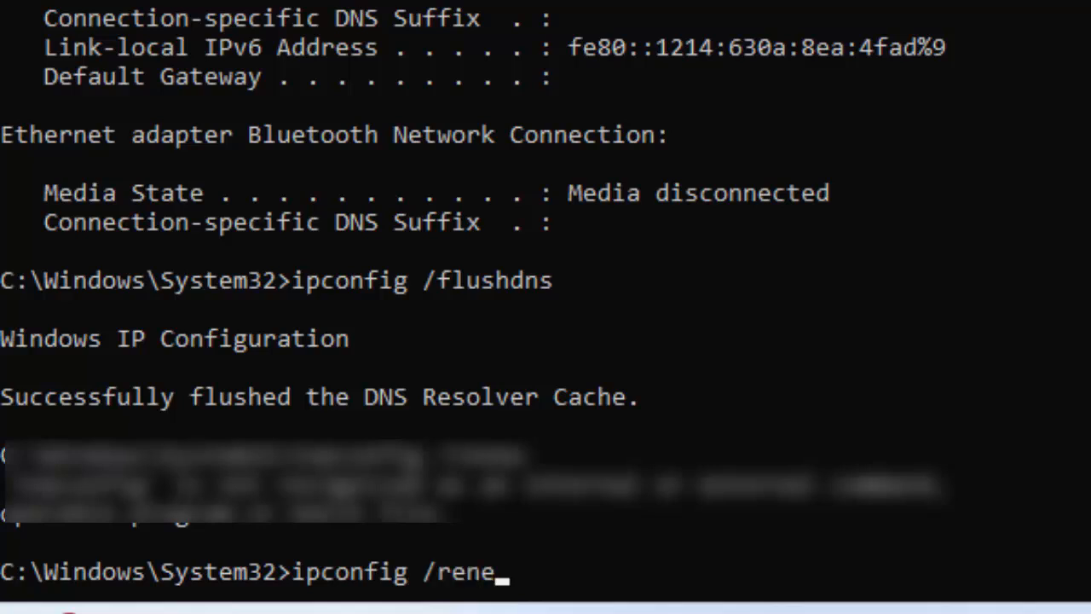
key(Return)
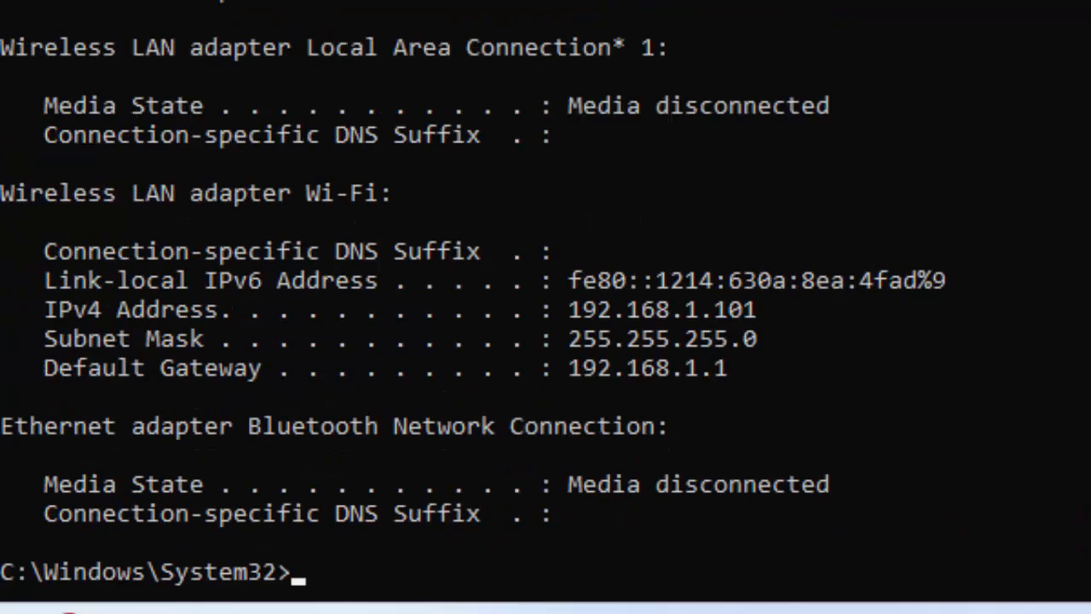
Run netsh int ip reset to reset TCP/IP settings, prompting a restart.
text(nets)
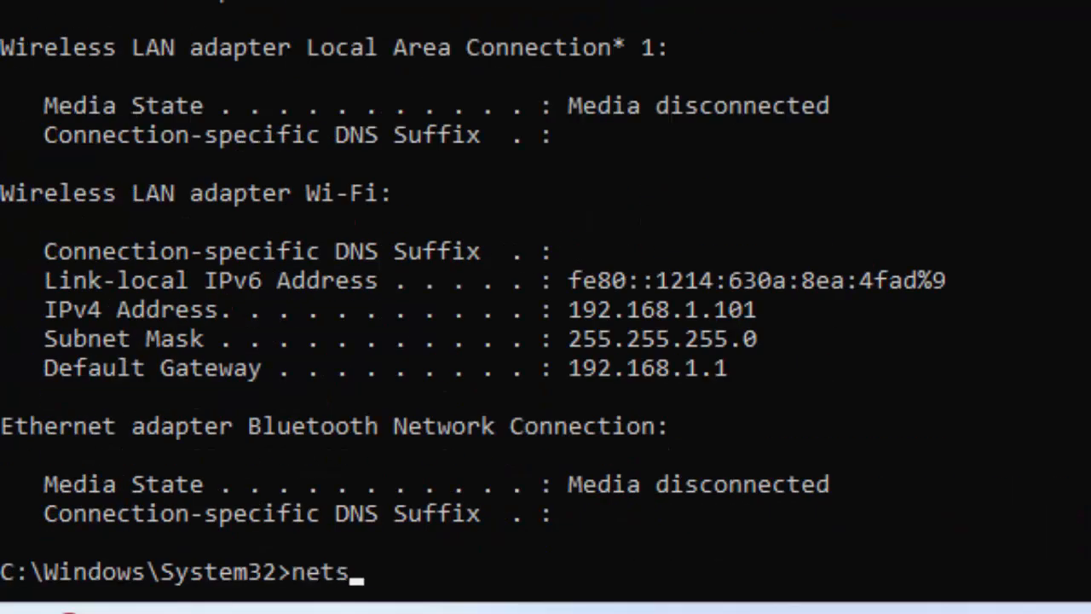
text(h int)
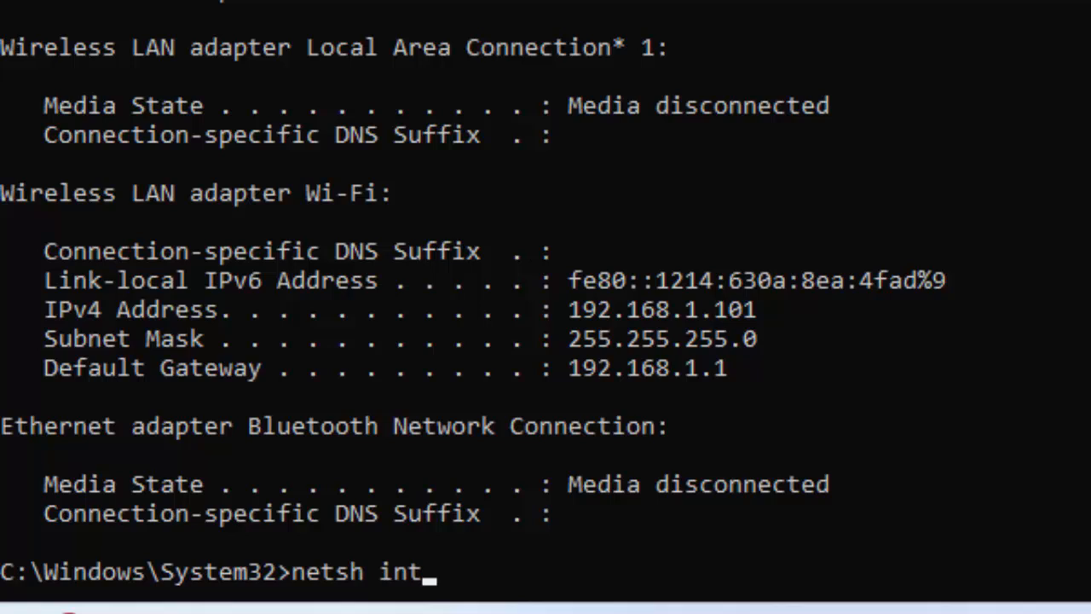
text(ip)
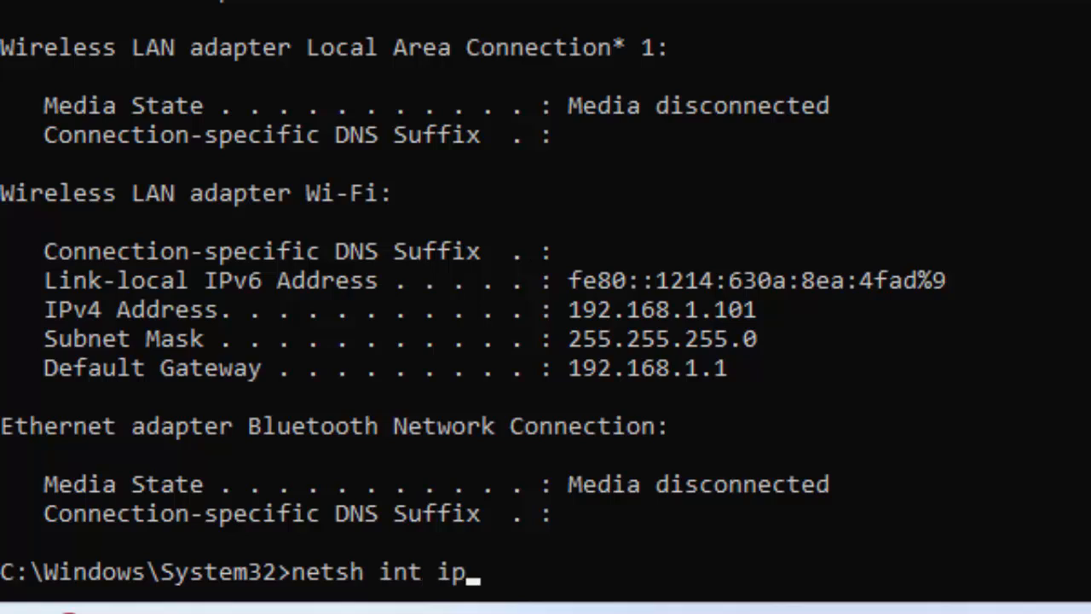
text(reset)
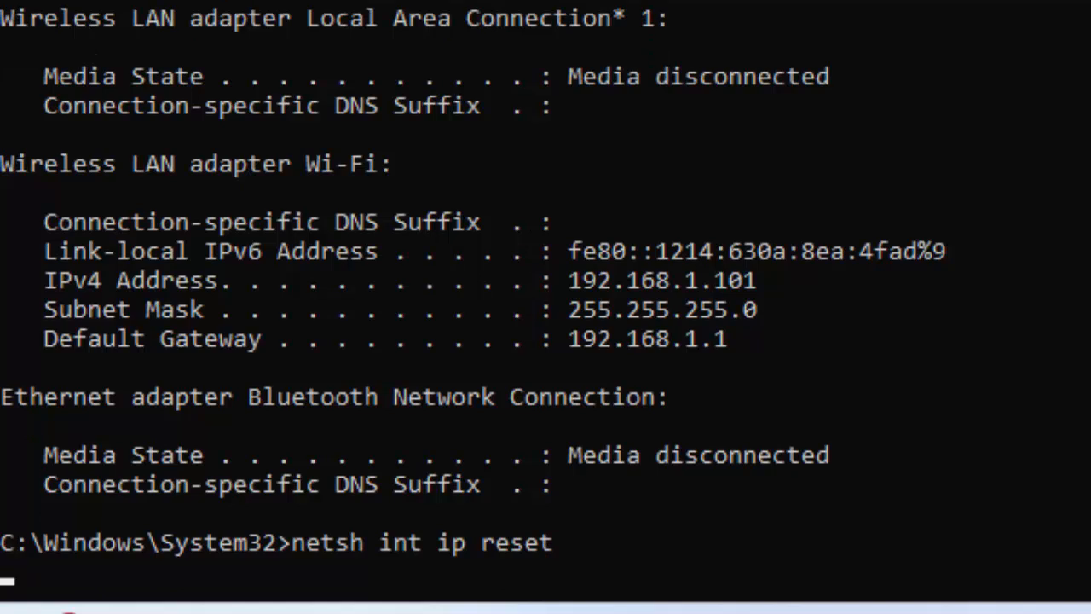
key(Return)
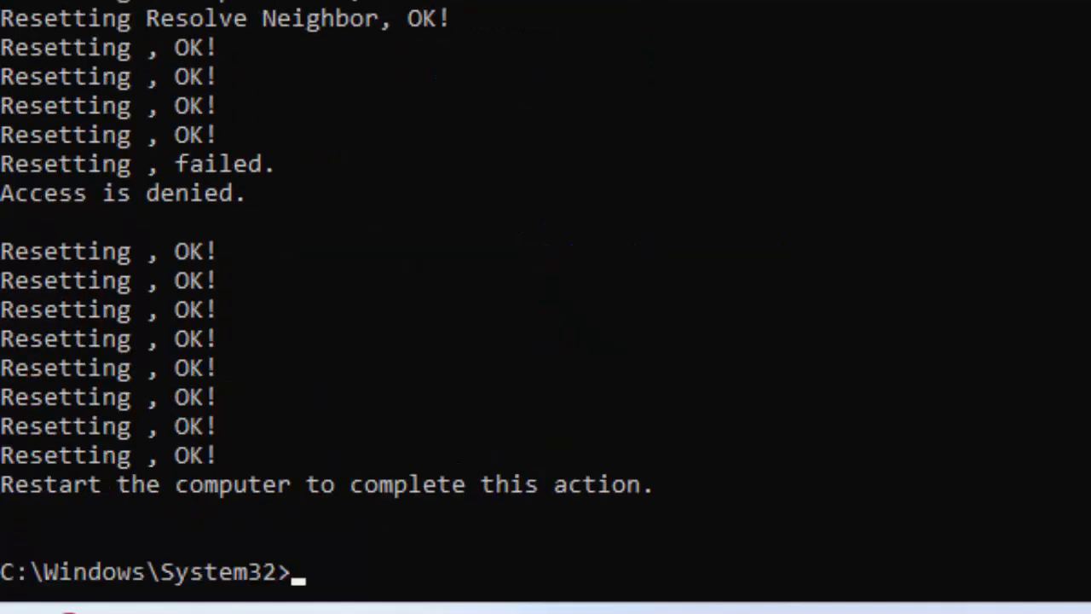
Run netsh winsock reset to reset the Winsock catalog.
text(netsh)
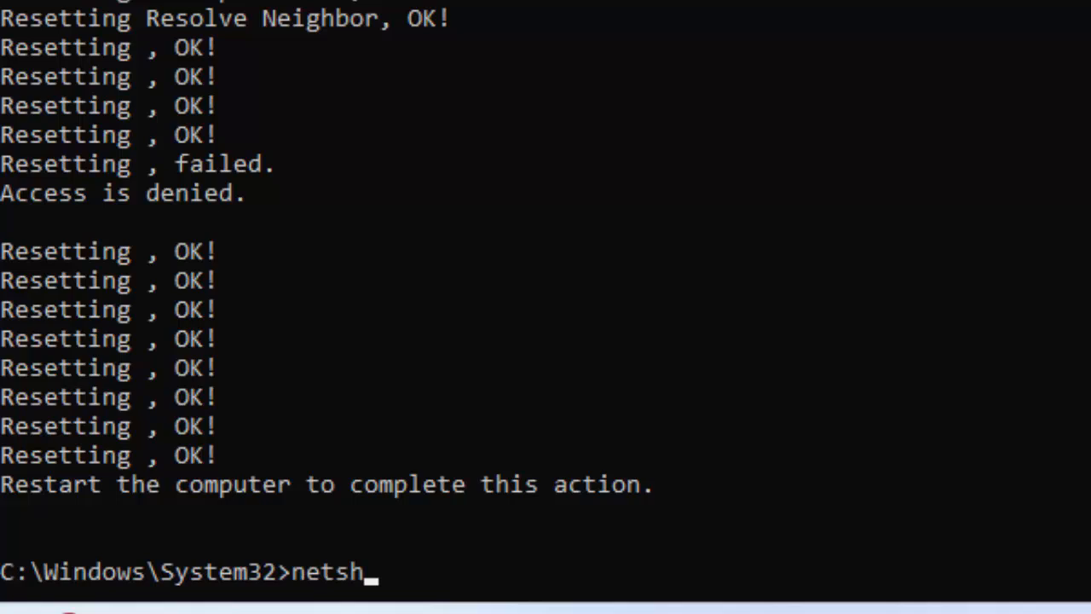
text(winsock)
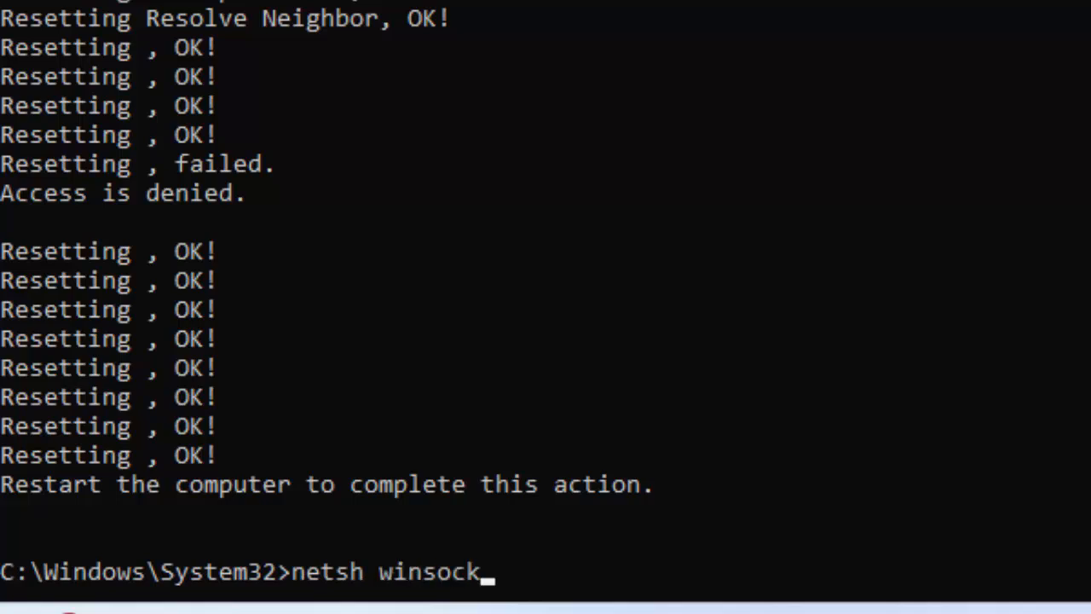
text(reset)
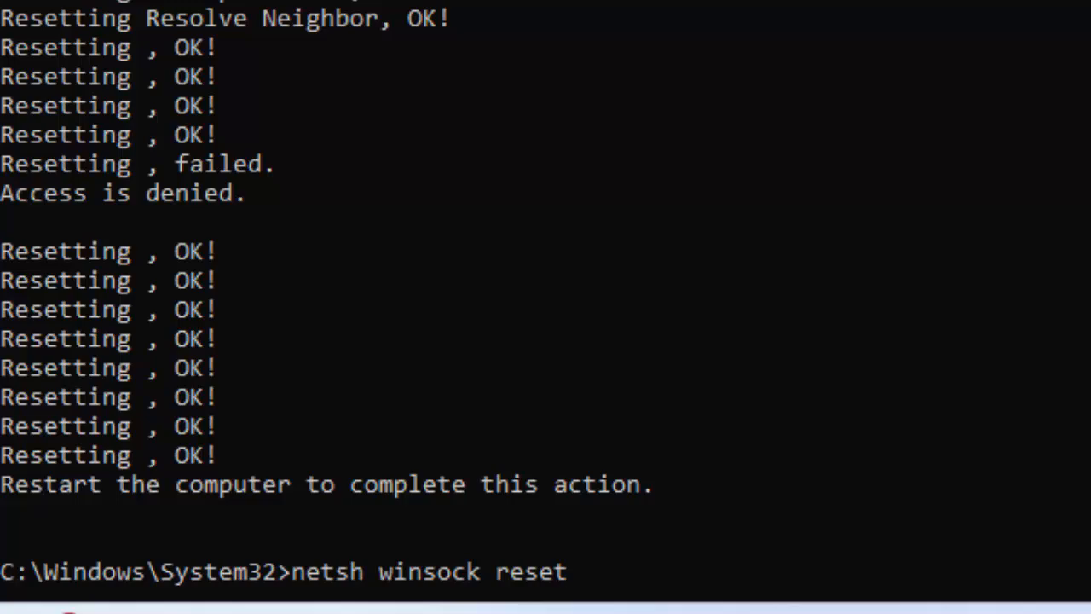
key(Return)
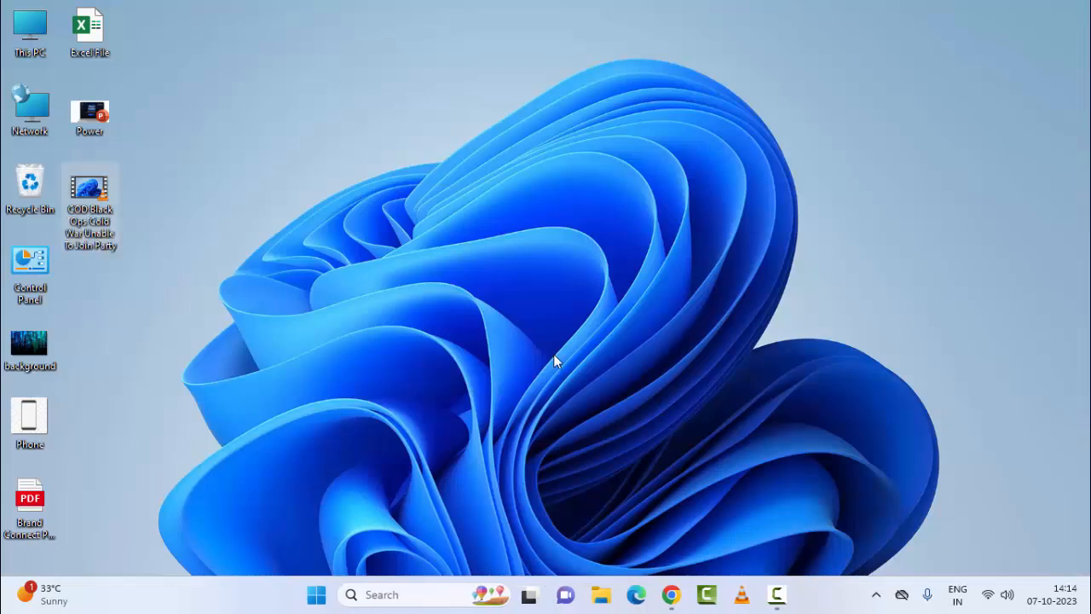
mouse_move(388, 386)
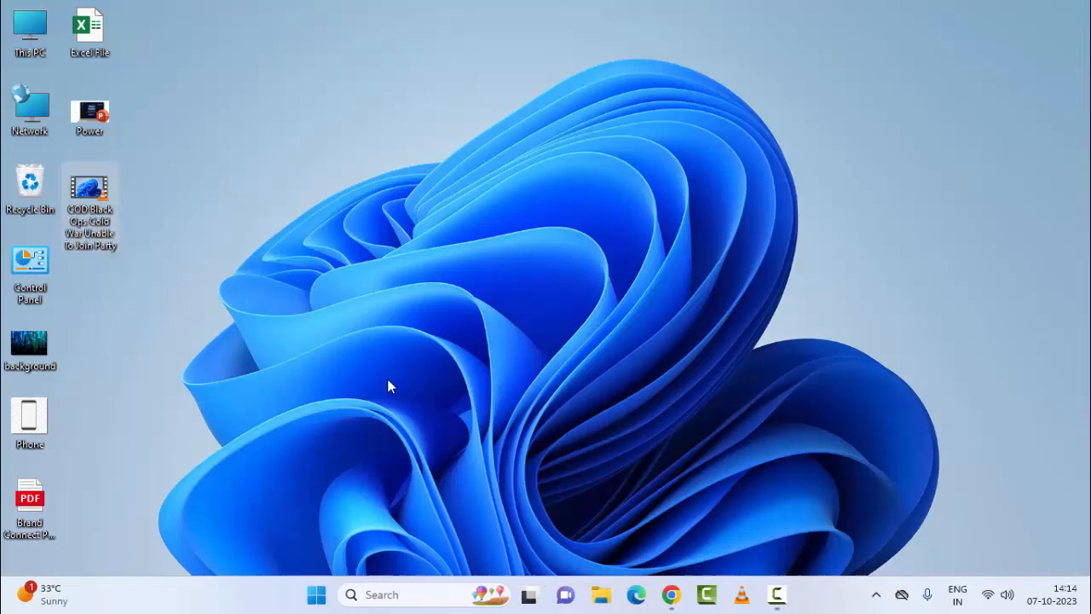